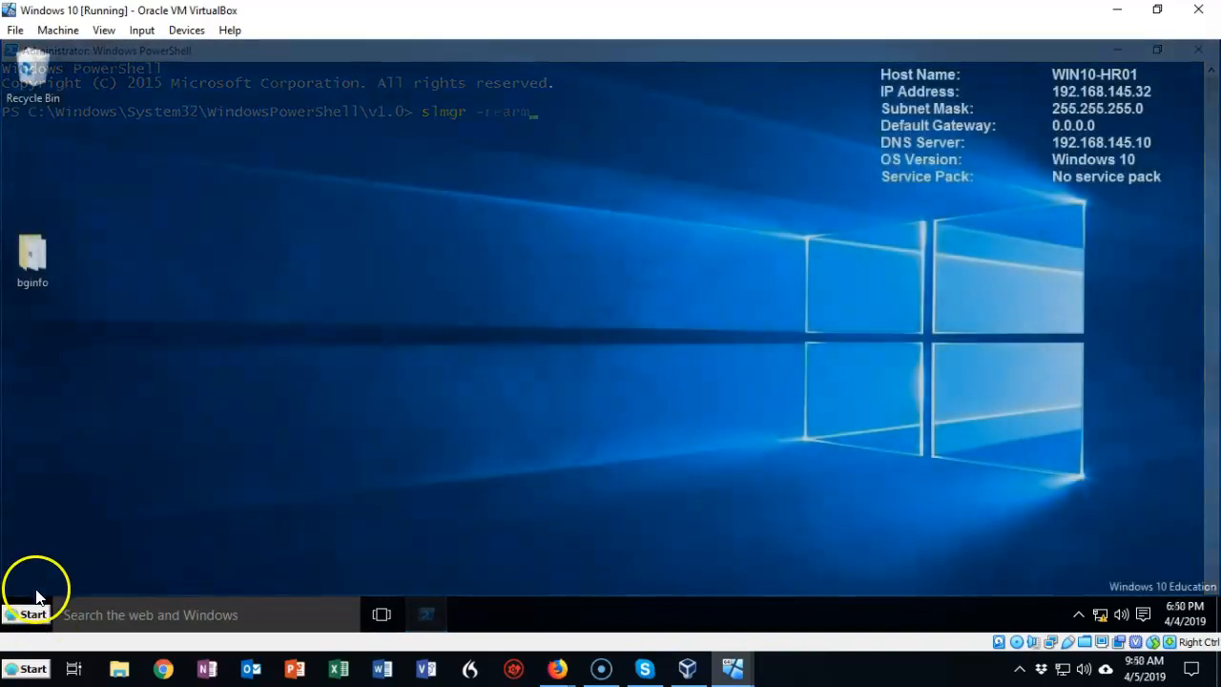
Open the Start menu to search for regedit
click(26, 613)
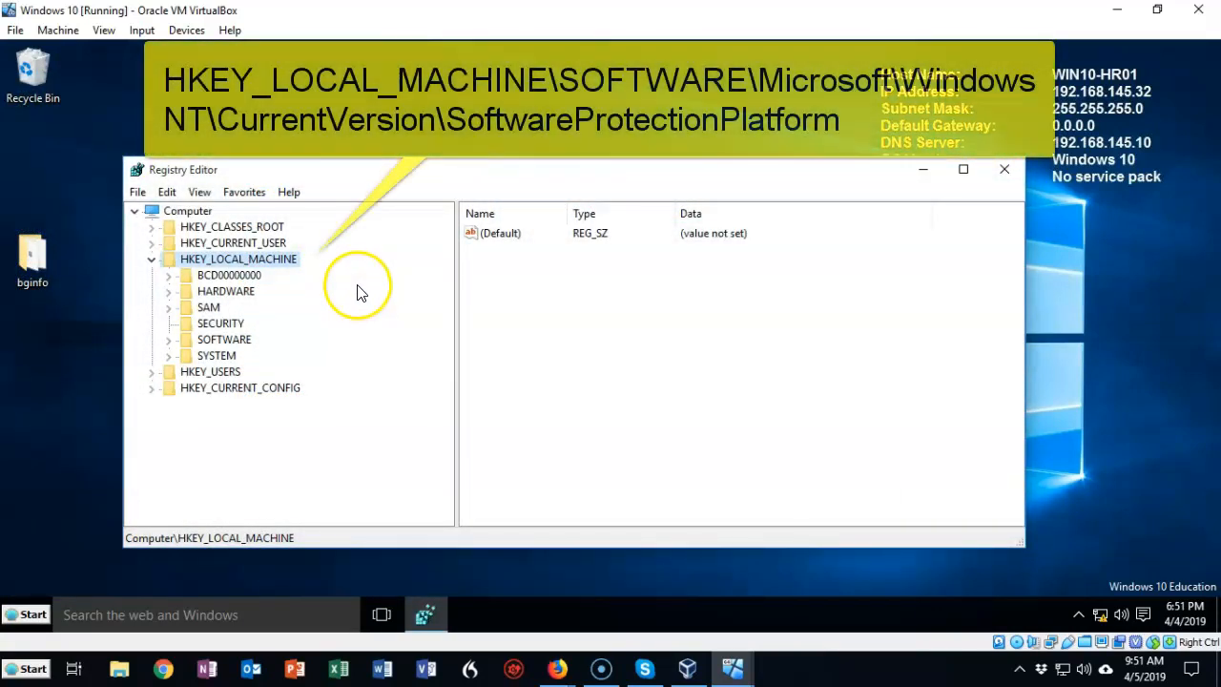
mouse_move(38, 426)
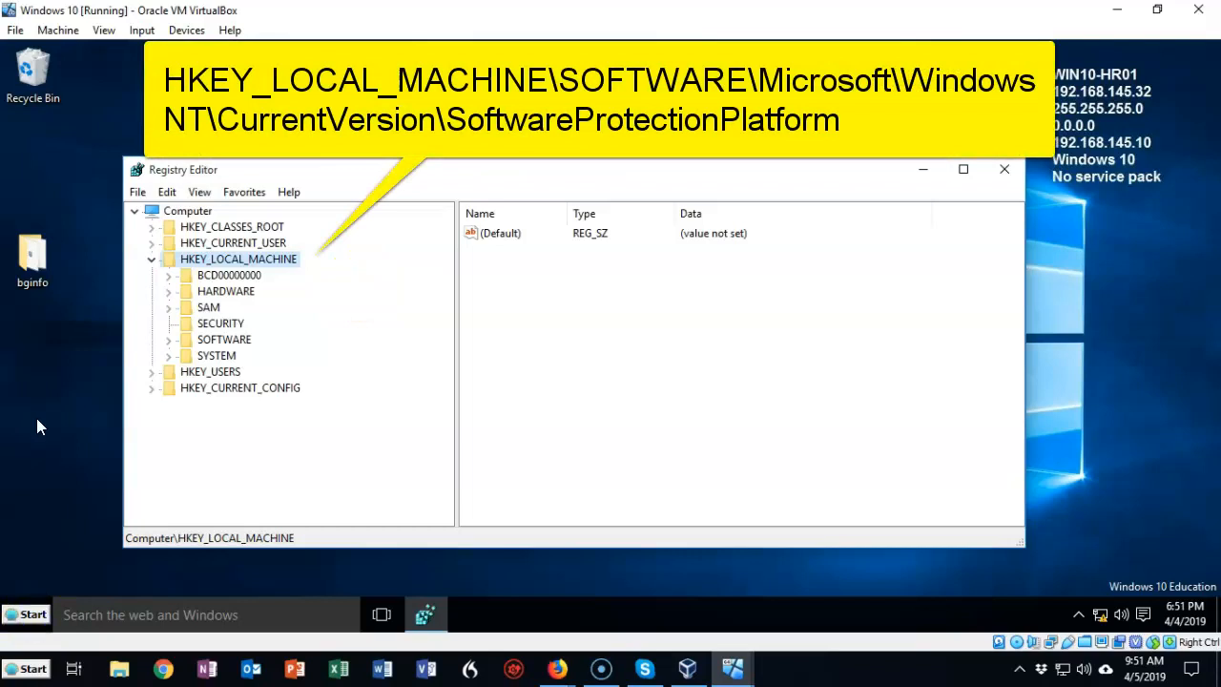
mouse_move(172, 404)
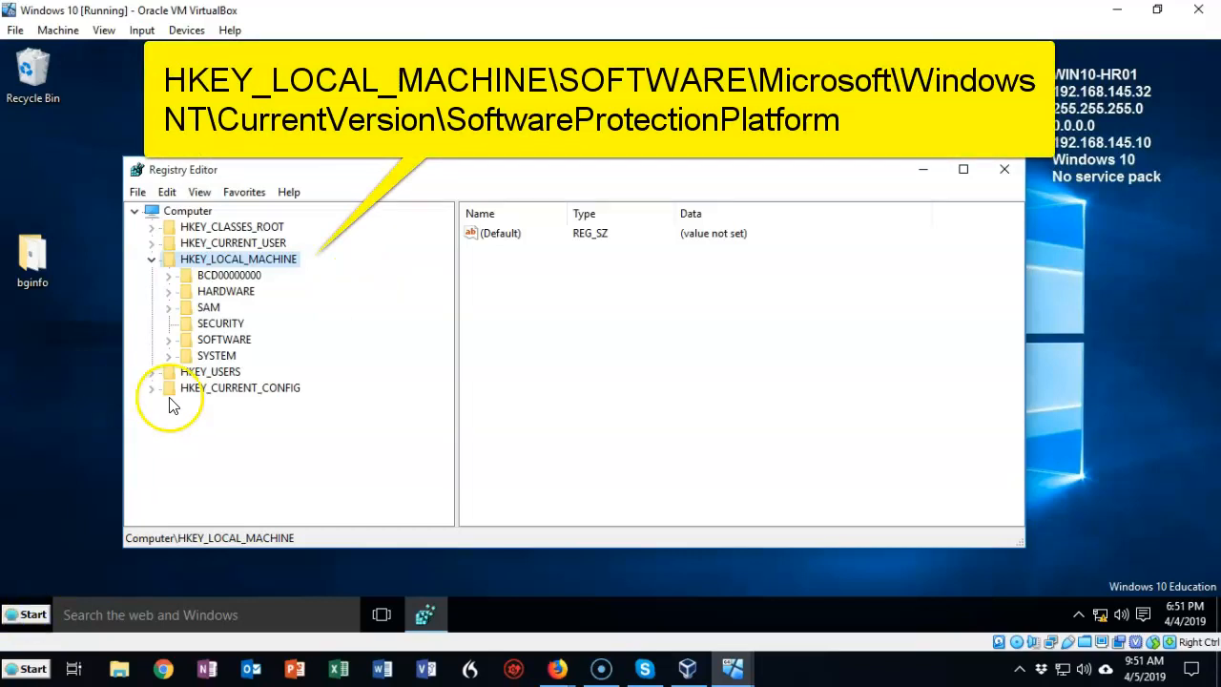
Navigate HKEY_LOCAL_MACHINE\SOFTWARE\Microsoft\Windows NT\CurrentVersion to list SoftwareProtectionPlatform values
click(168, 339)
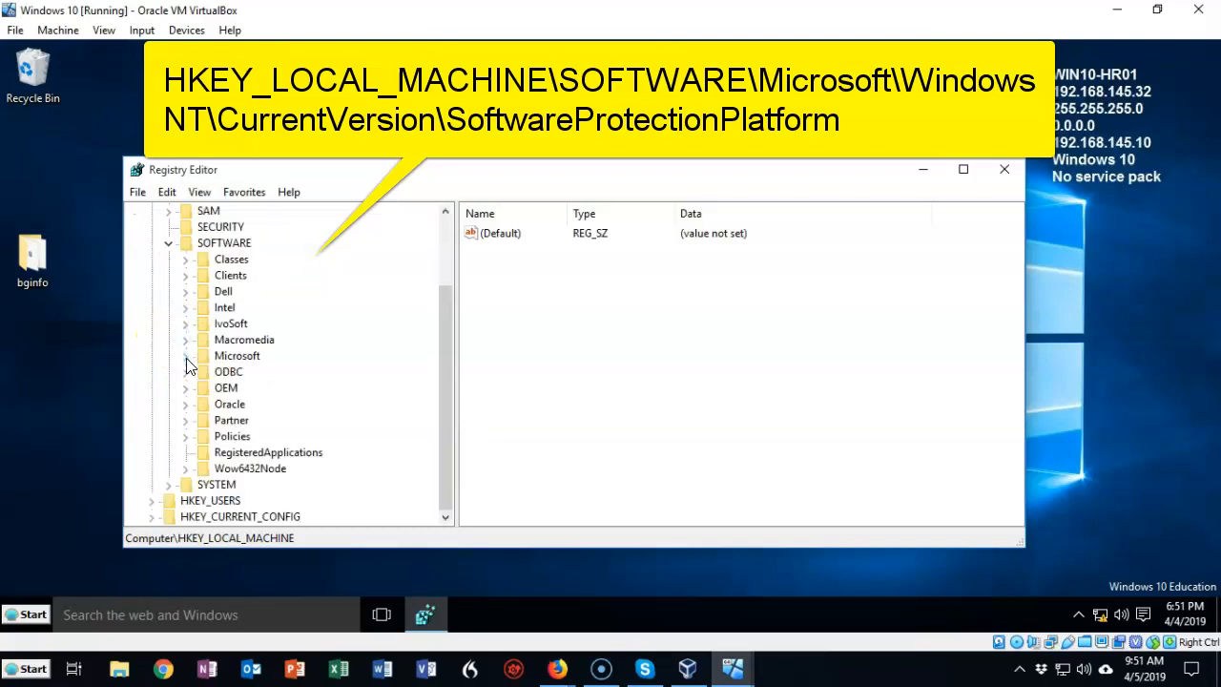
scroll(down, 3)
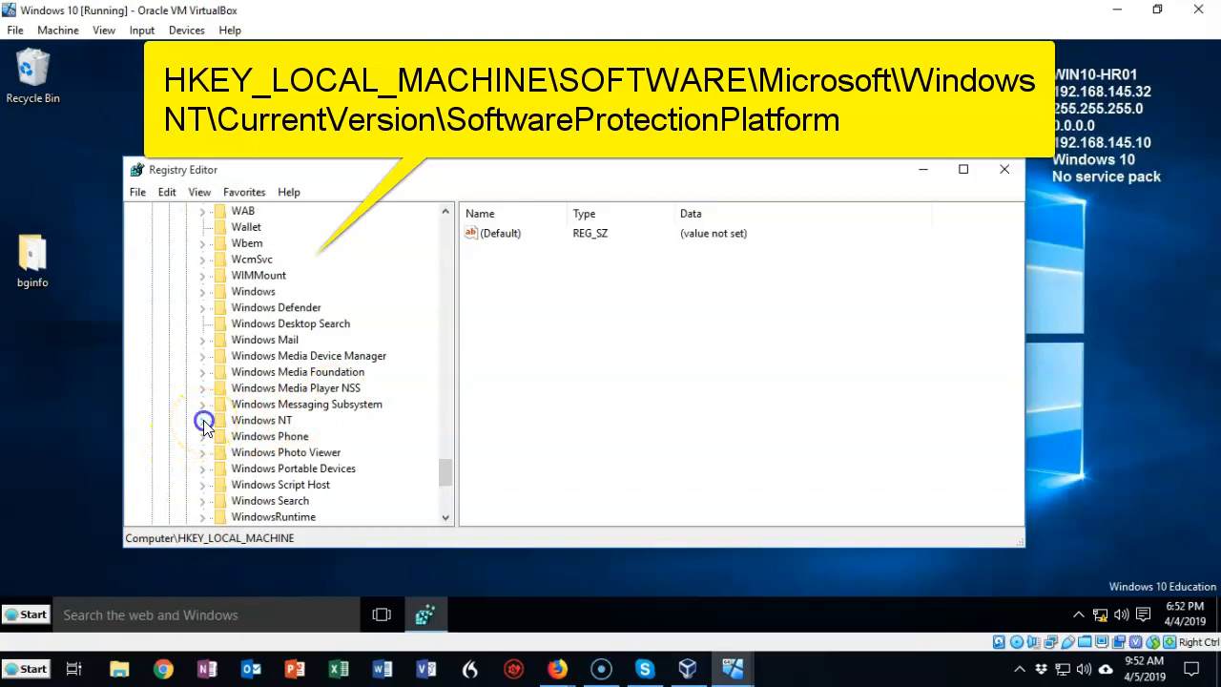
click(202, 420)
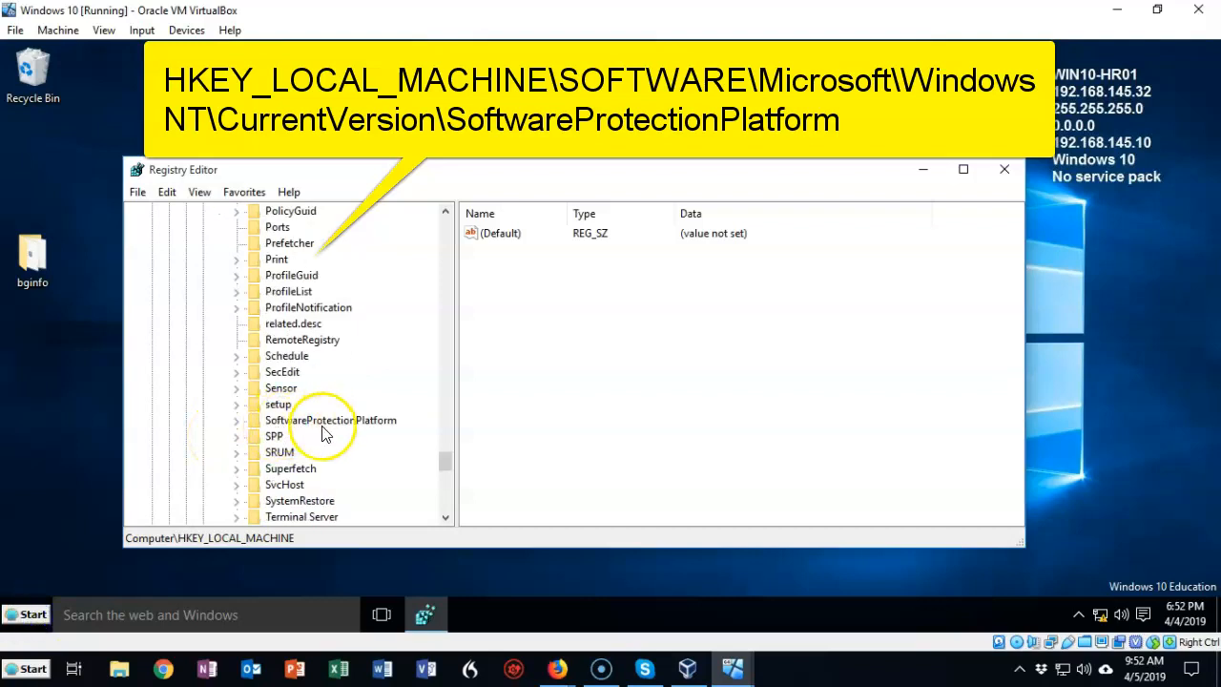
click(236, 420)
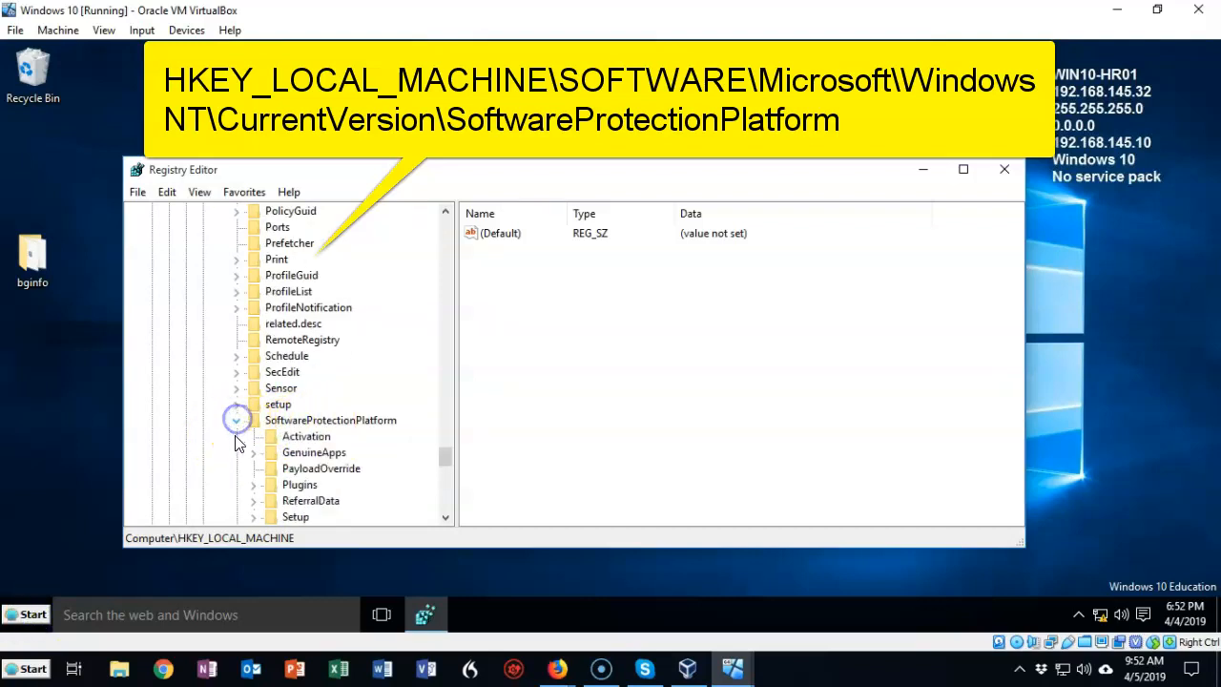
click(331, 420)
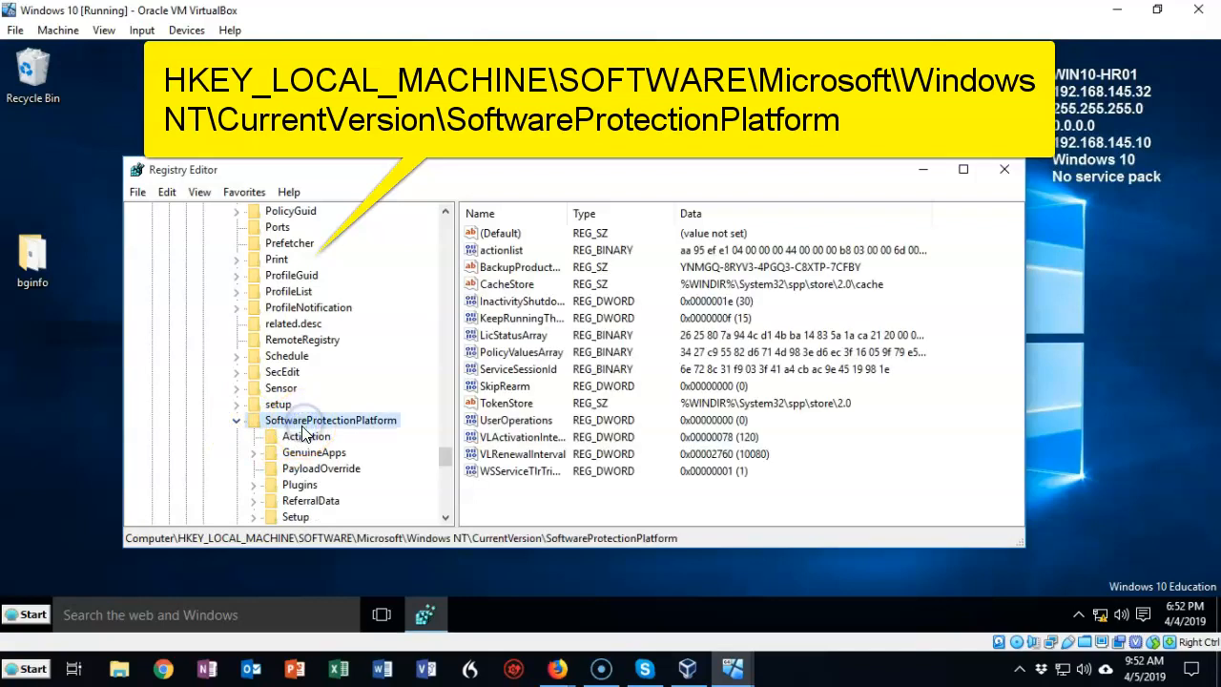
mouse_move(815, 439)
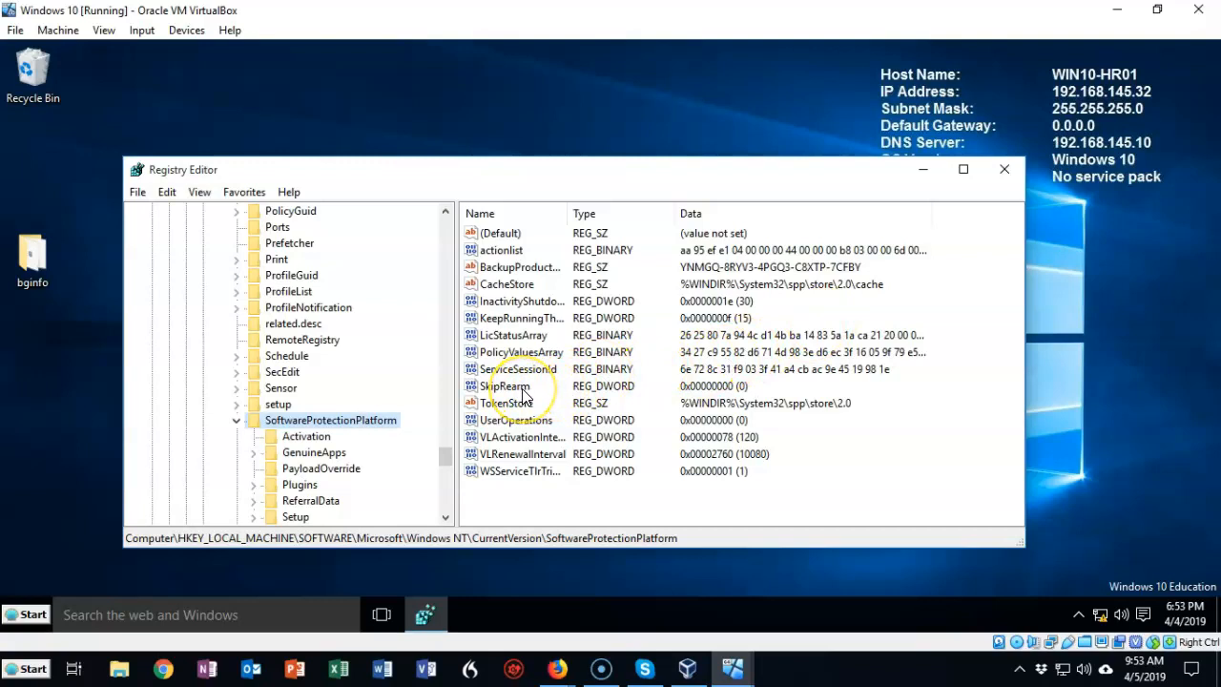
Change the SkipRearm DWORD's value data from 0 to 1
double_click(508, 385)
text(1)
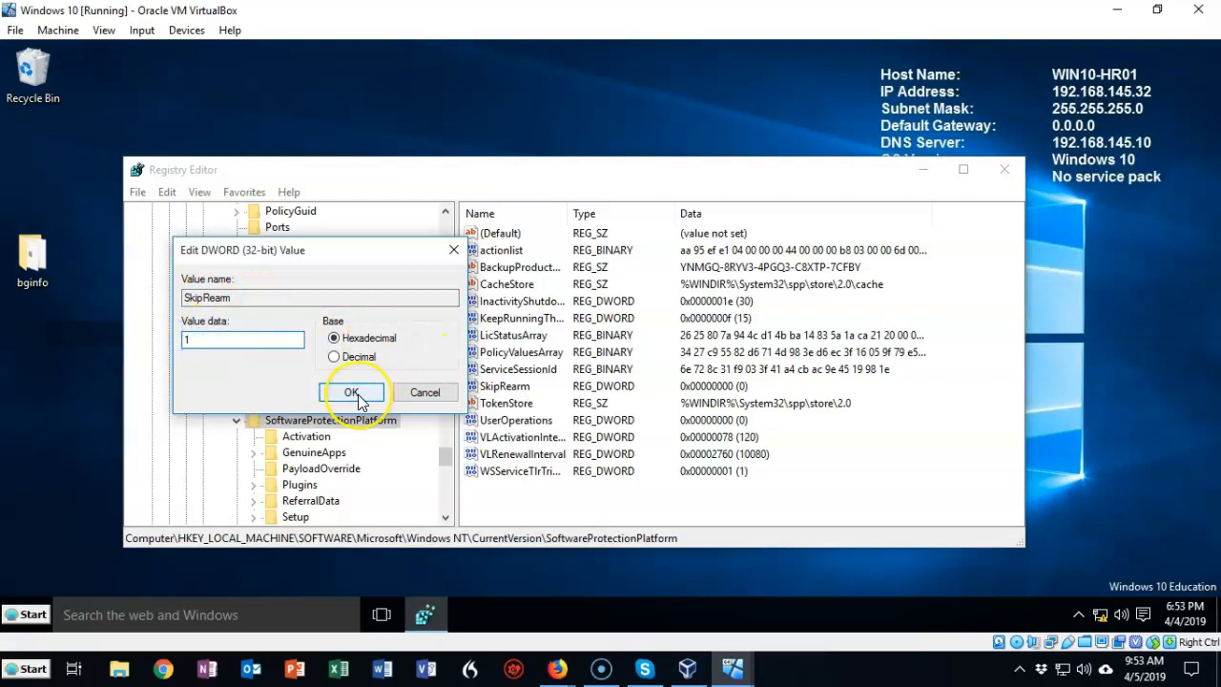
click(351, 392)
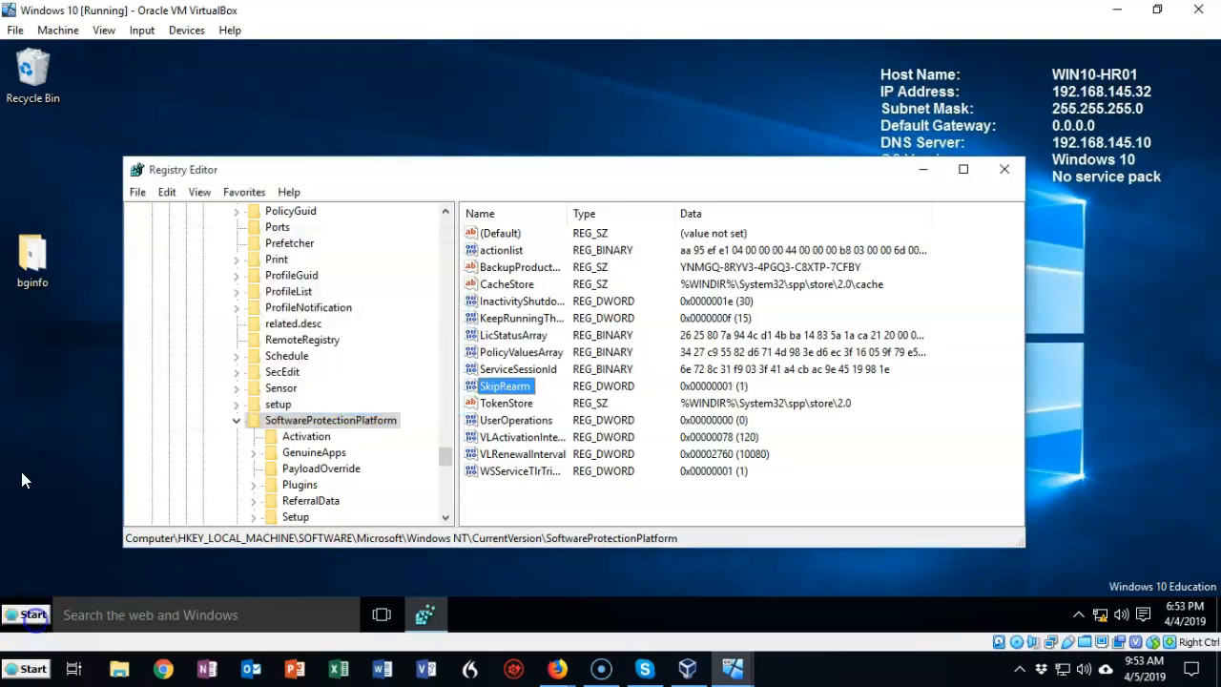